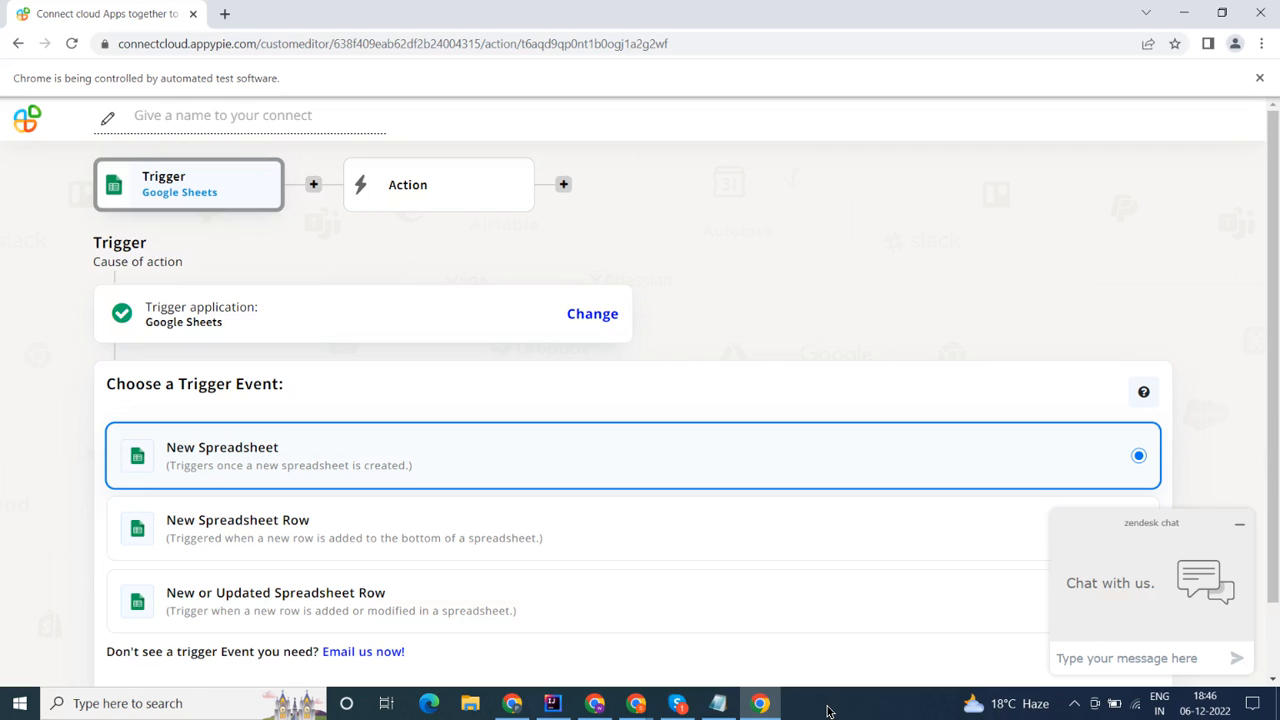
Set the Google Sheets trigger event to New Spreadsheet Row and confirm the connected account
left_click(630, 528)
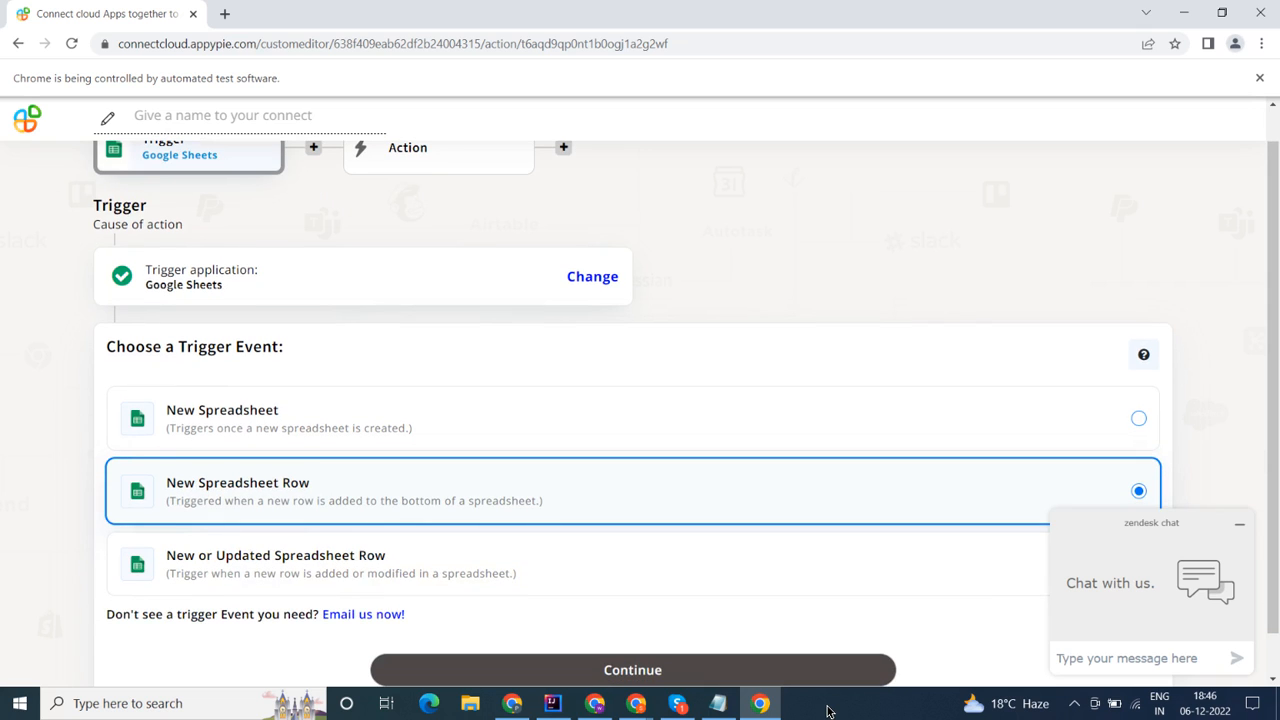
left_click(632, 669)
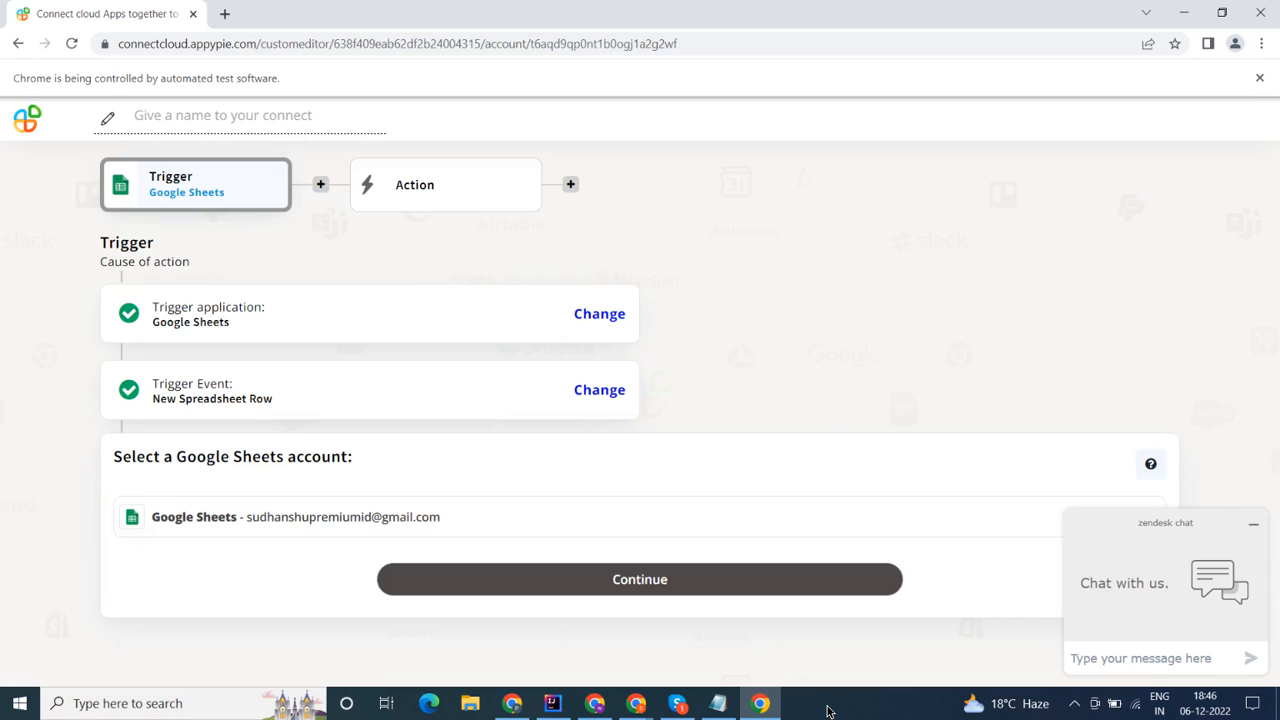
left_click(639, 579)
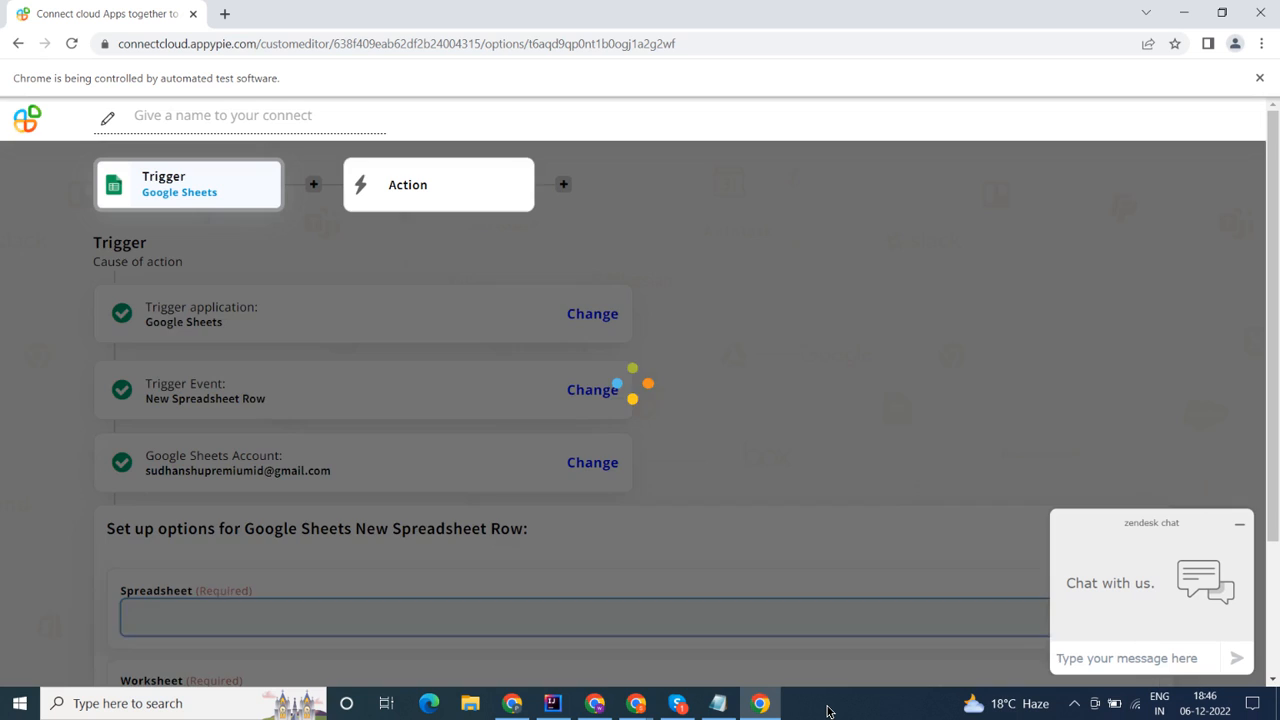
Watch the testsheet spreadsheet and choose its worksheet for new rows
left_click(585, 617)
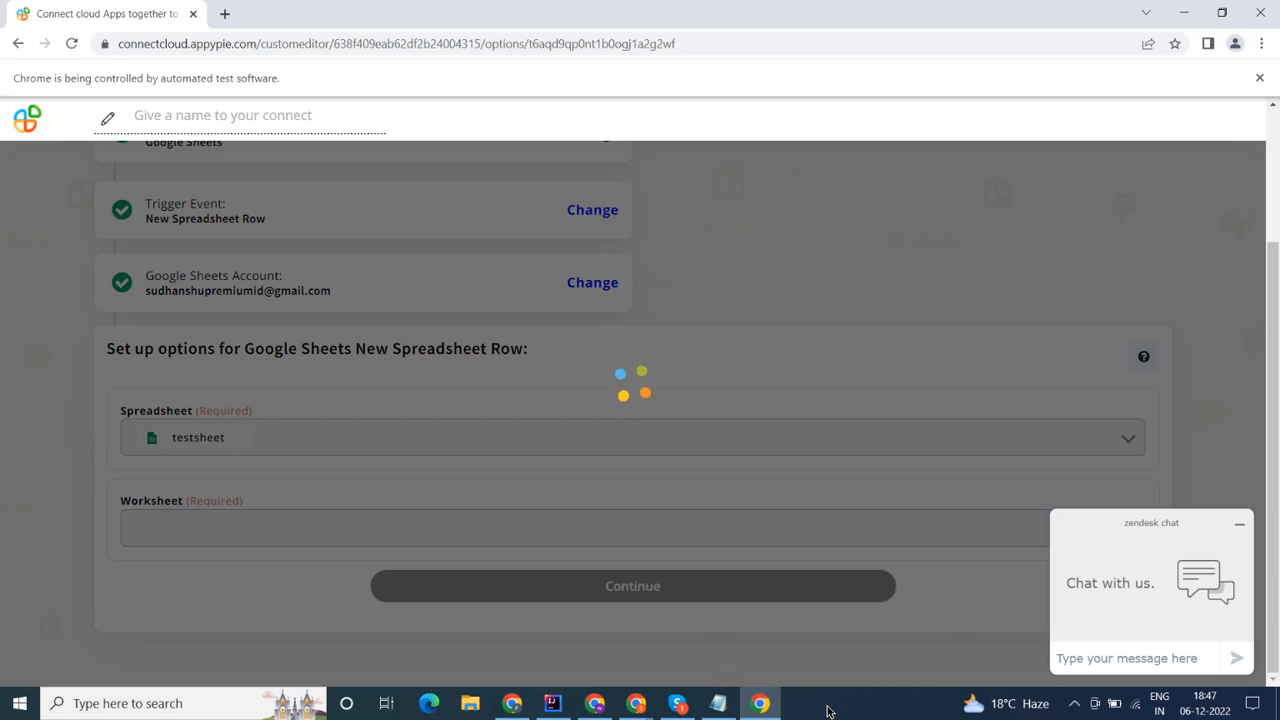
left_click(630, 445)
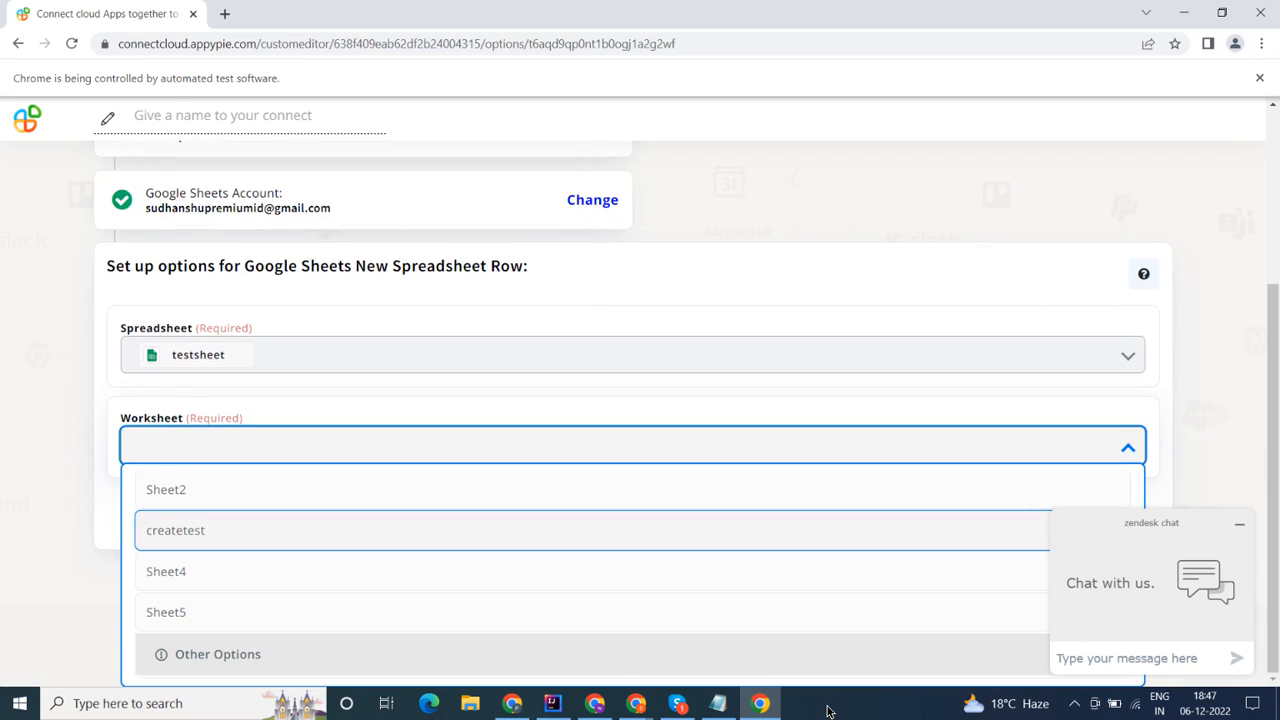
left_click(166, 489)
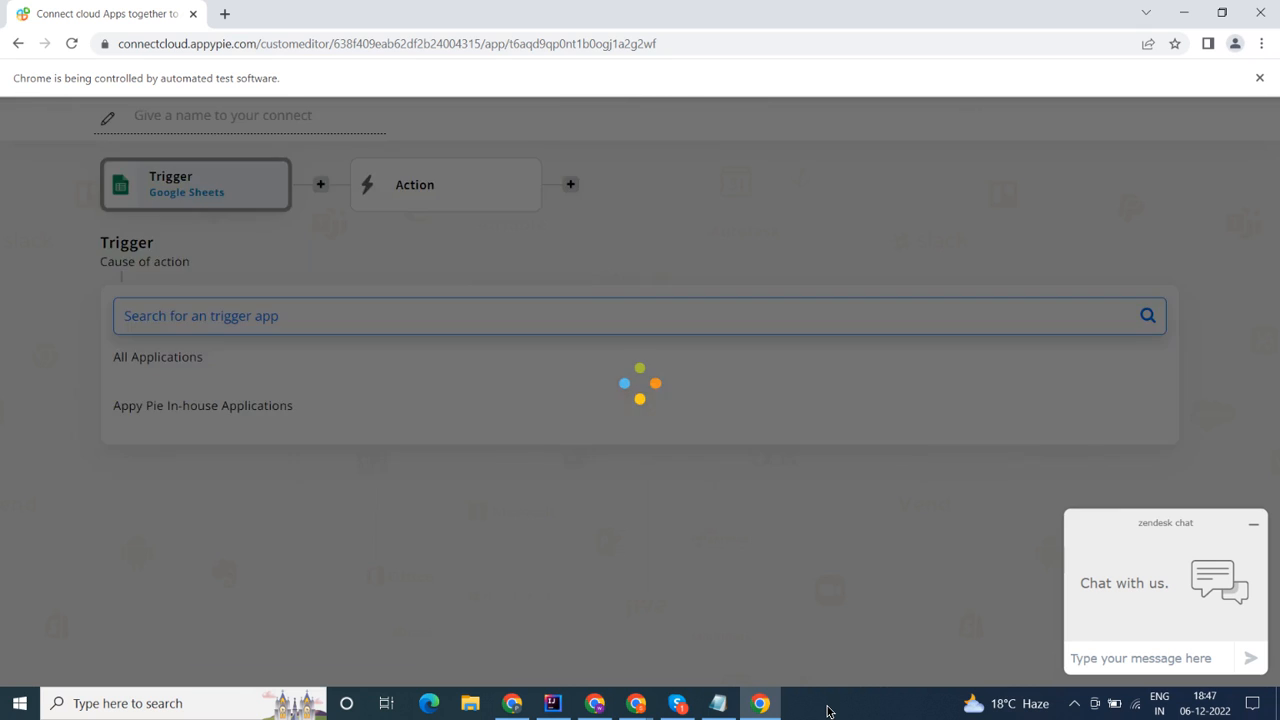
Search the action apps for 'Miro'
left_click(444, 184)
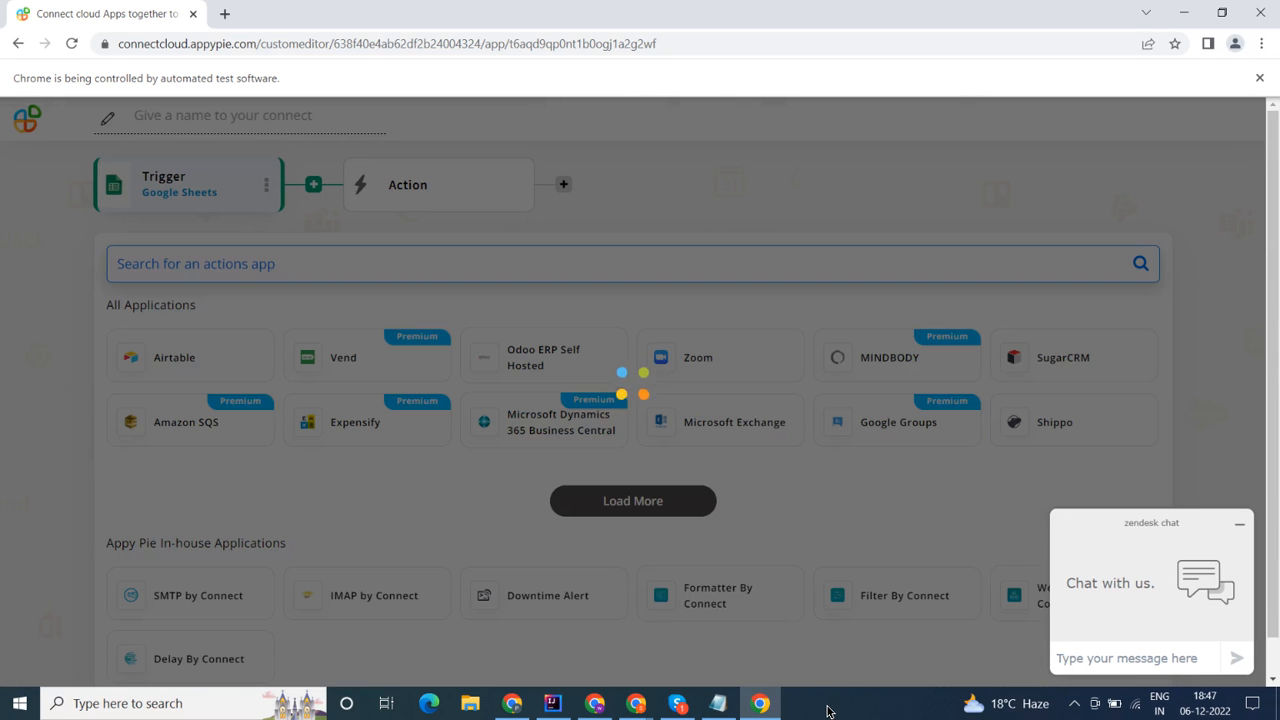
type("Miro")
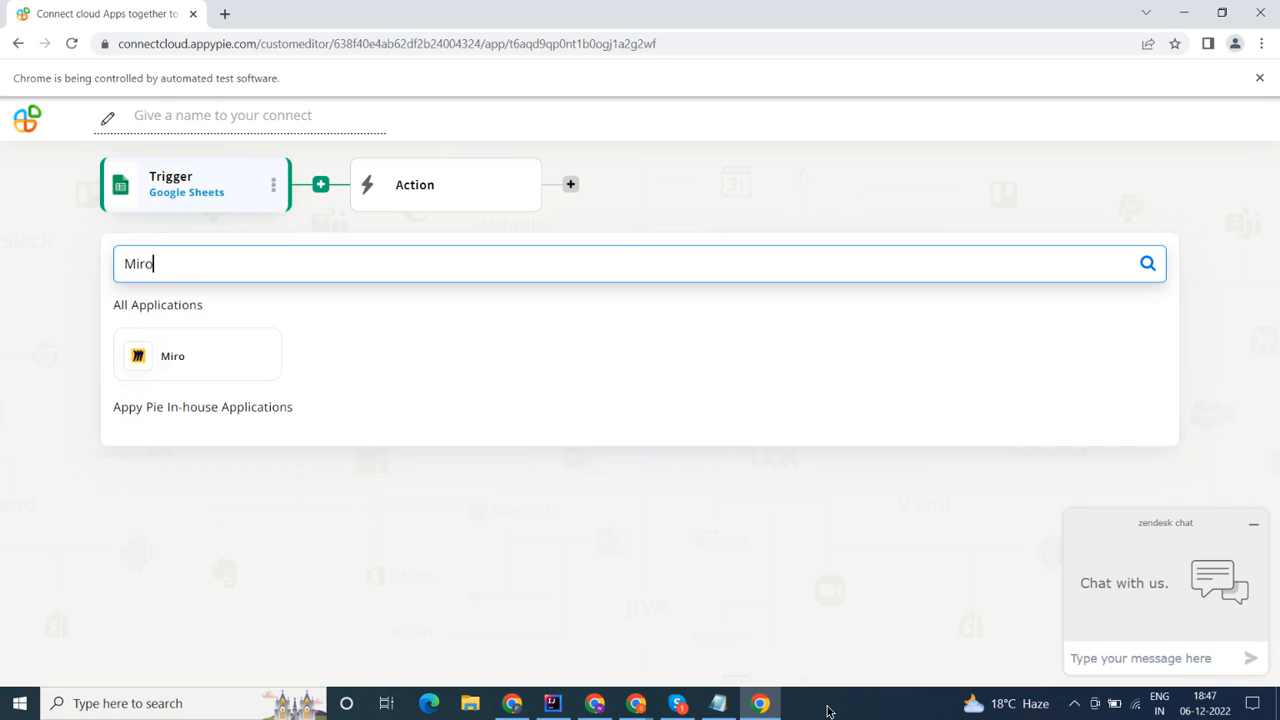